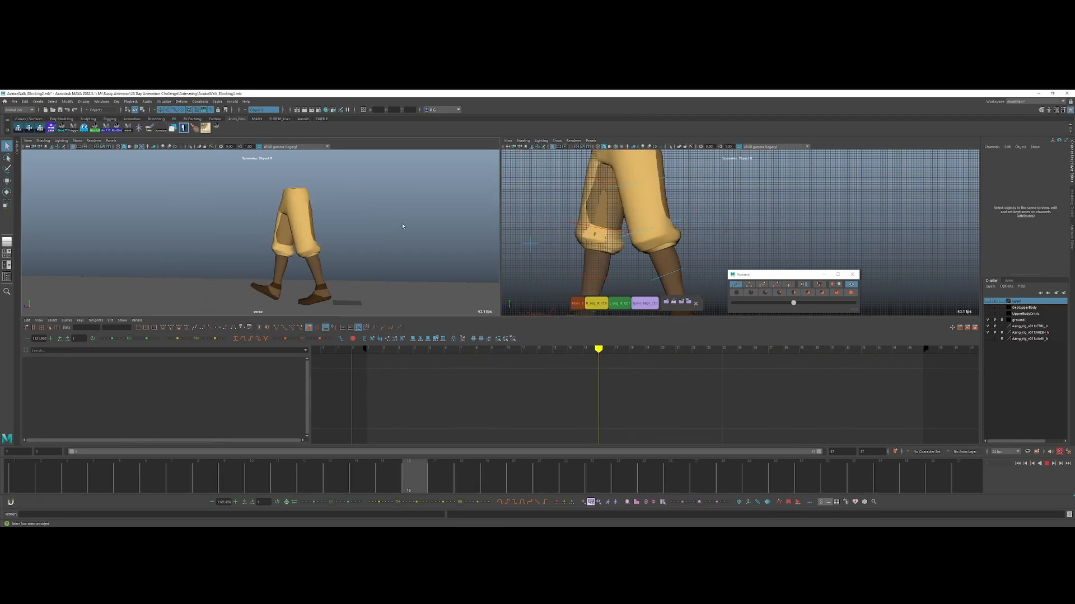
Select the foot control and blend it with the Tween Machine slider into a breakdown key
{"action": "left_click", "coordinate": [429, 350]}
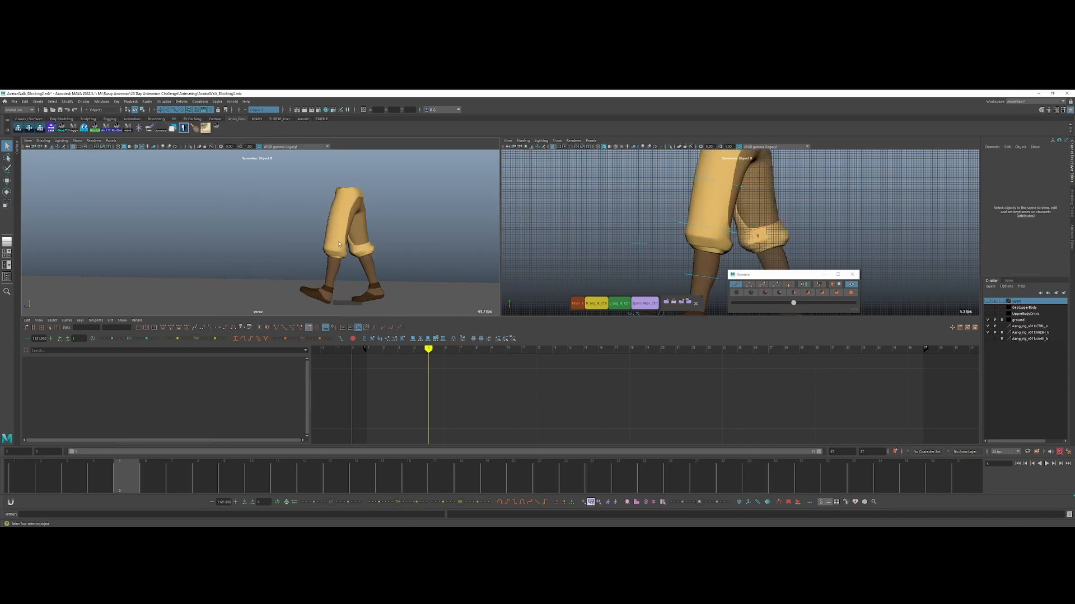
{"action": "left_click", "coordinate": [340, 245]}
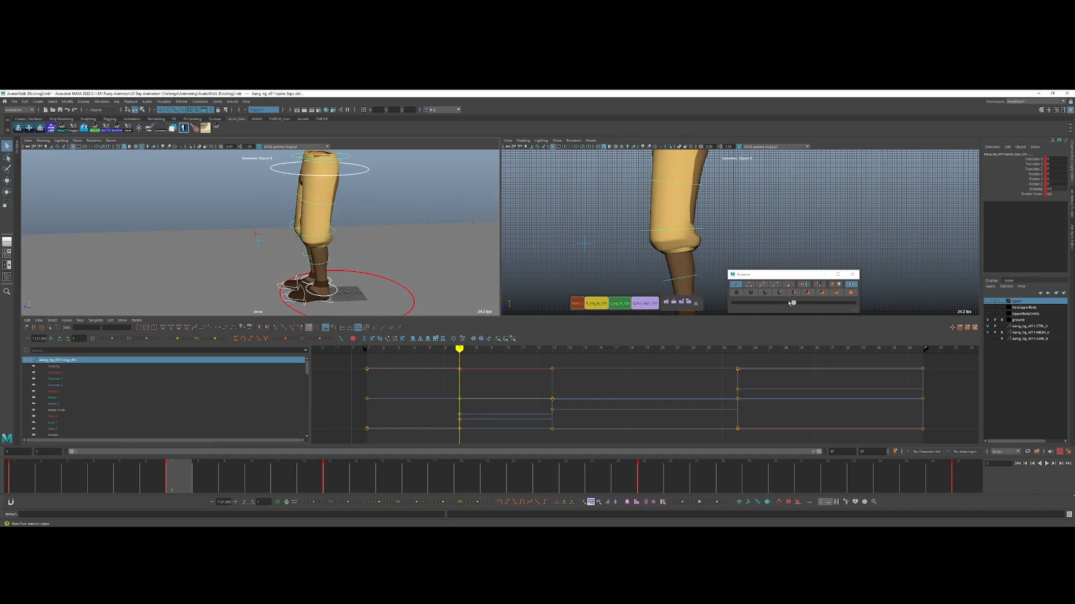
{"action": "left_click_drag", "start_coordinate": [791, 303], "coordinate": [805, 304]}
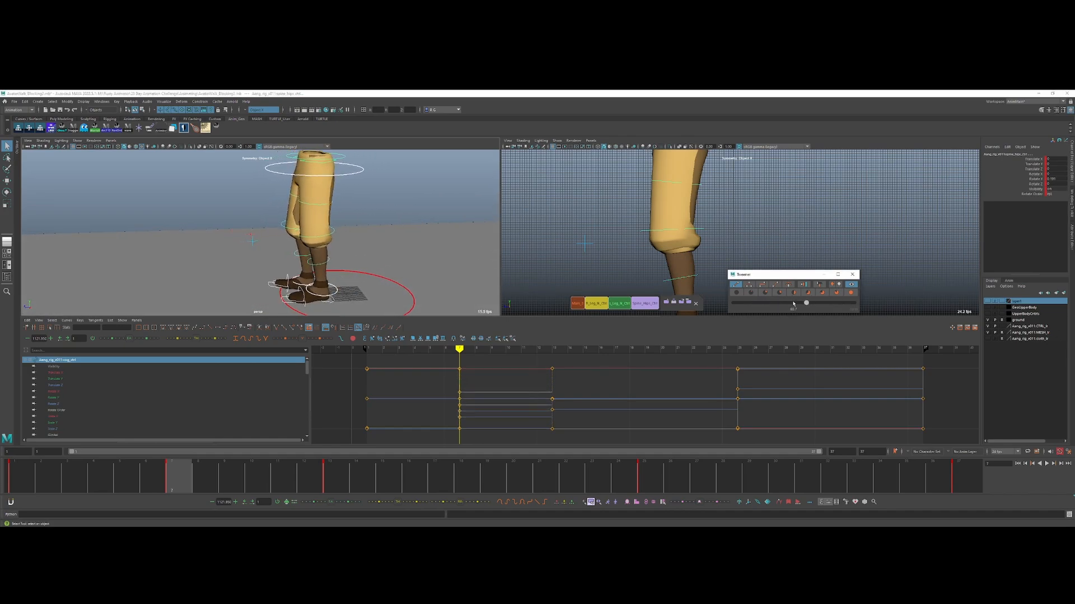
{"action": "left_click_drag", "start_coordinate": [805, 304], "coordinate": [792, 303]}
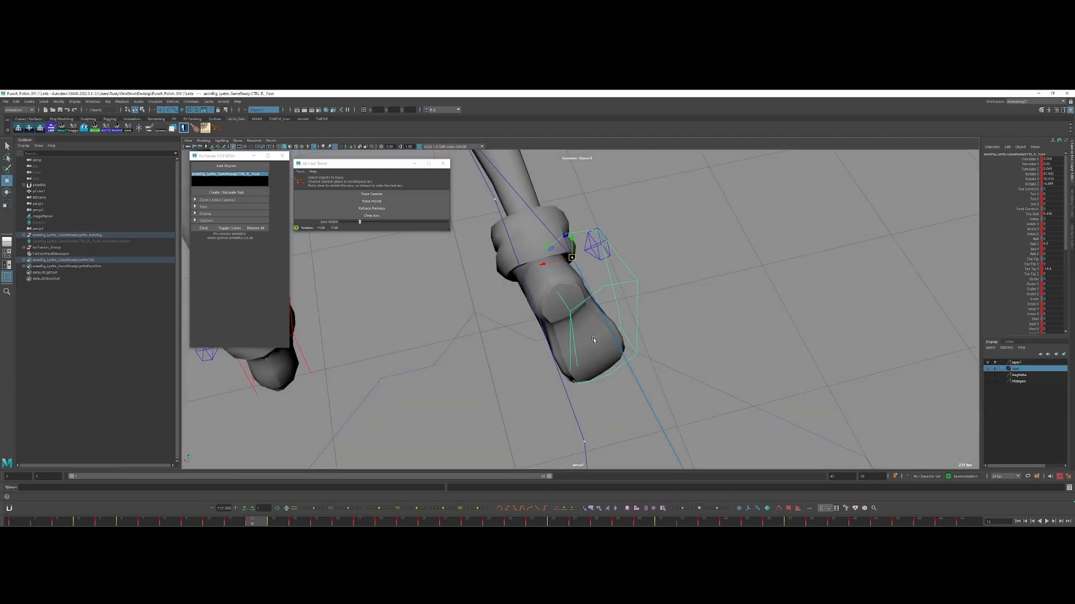
Orbit side-on, add the foot control to Arc Tracker and recreate its trail
{"action": "left_click_drag", "start_coordinate": [593, 341], "coordinate": [559, 334]}
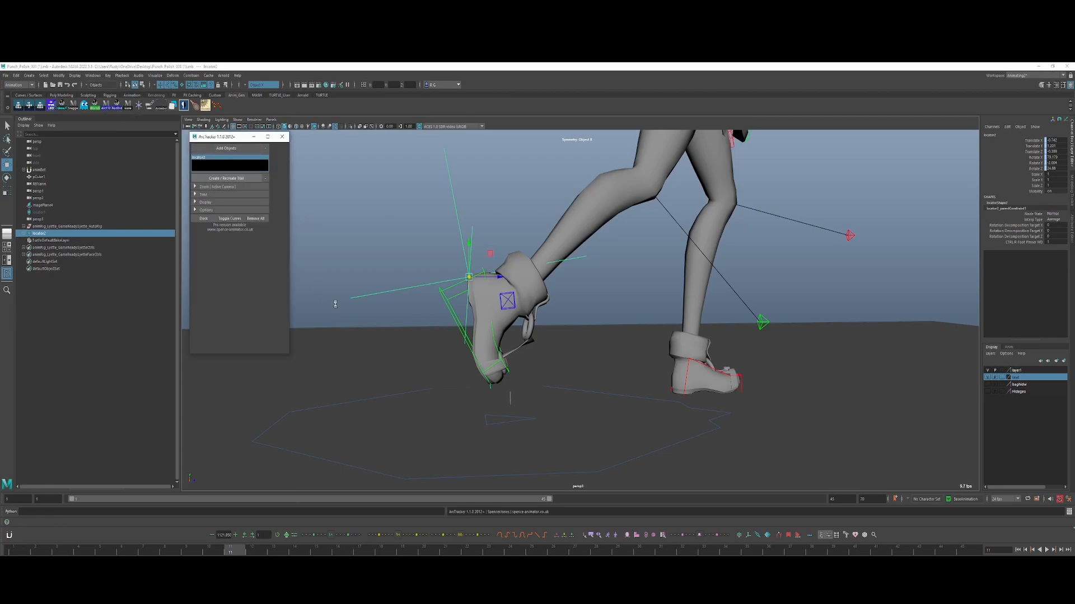
{"action": "left_click", "coordinate": [230, 178]}
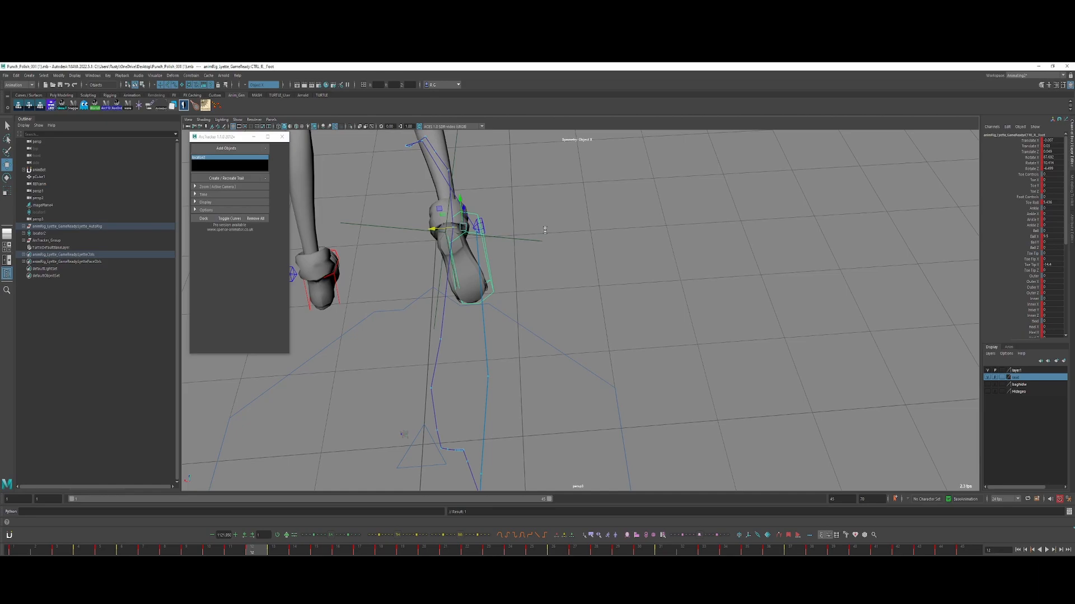
{"action": "left_click", "coordinate": [29, 16]}
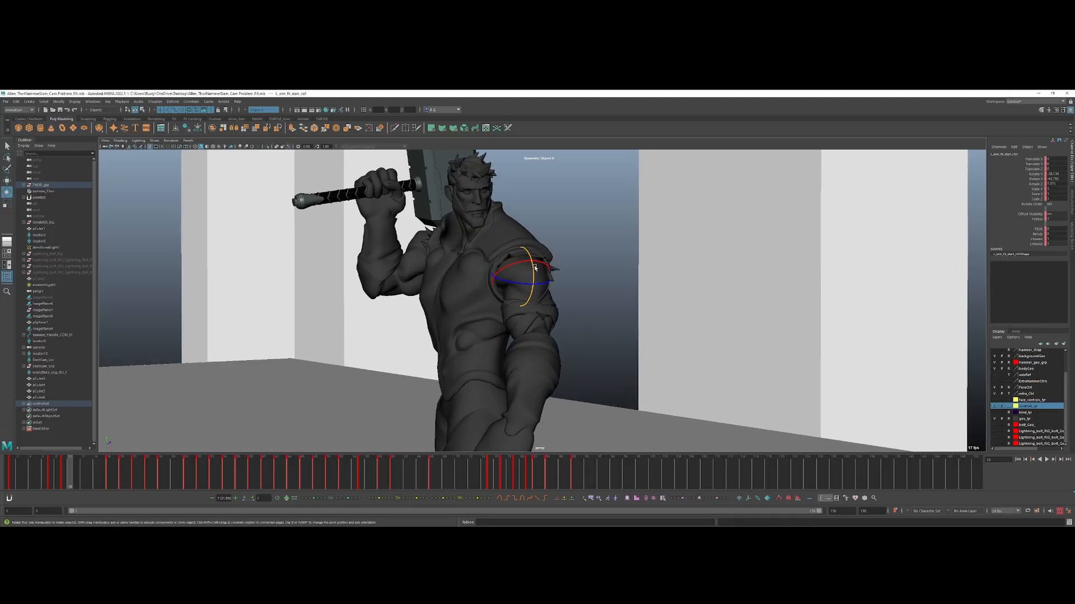
Rotate l_arm_fk_start_ctrl around several axes to see how its rotation rings behave
{"action": "left_click_drag", "start_coordinate": [548, 264], "coordinate": [510, 281]}
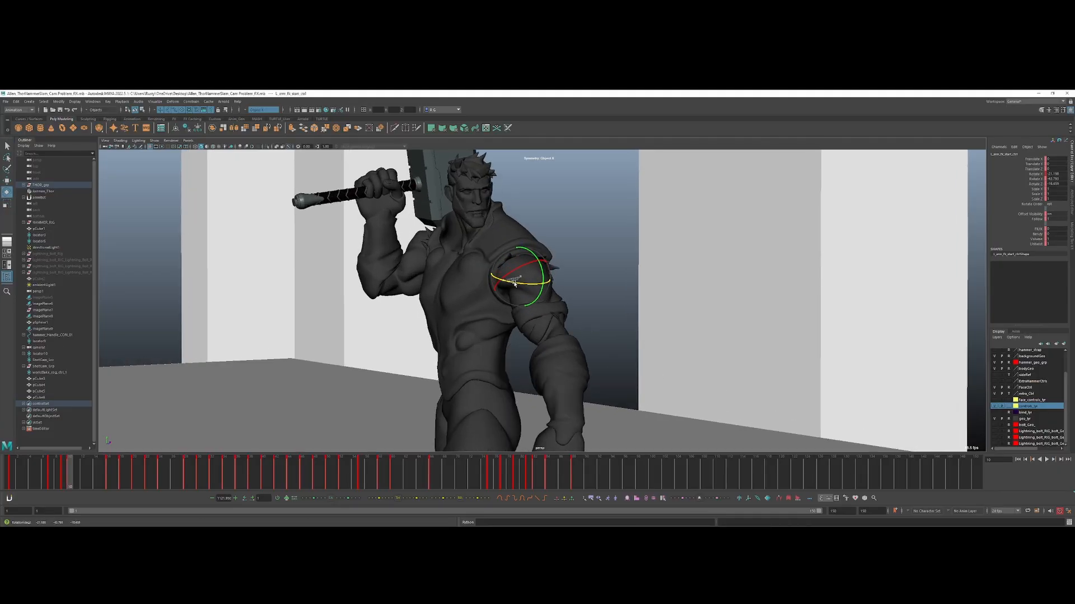
{"action": "left_click_drag", "start_coordinate": [520, 275], "coordinate": [531, 291]}
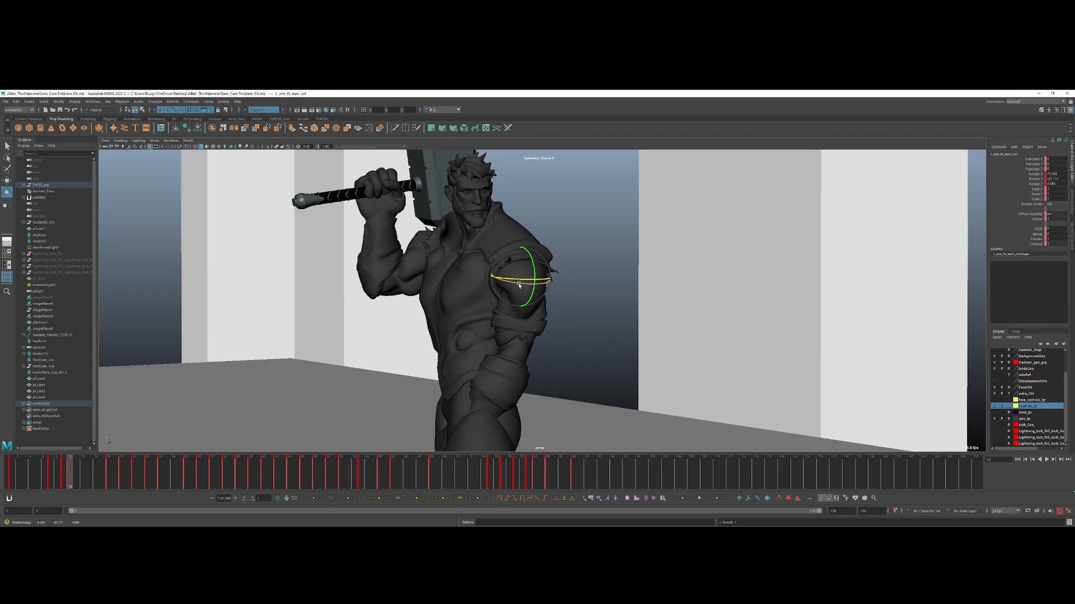
{"action": "left_click_drag", "start_coordinate": [520, 281], "coordinate": [545, 277]}
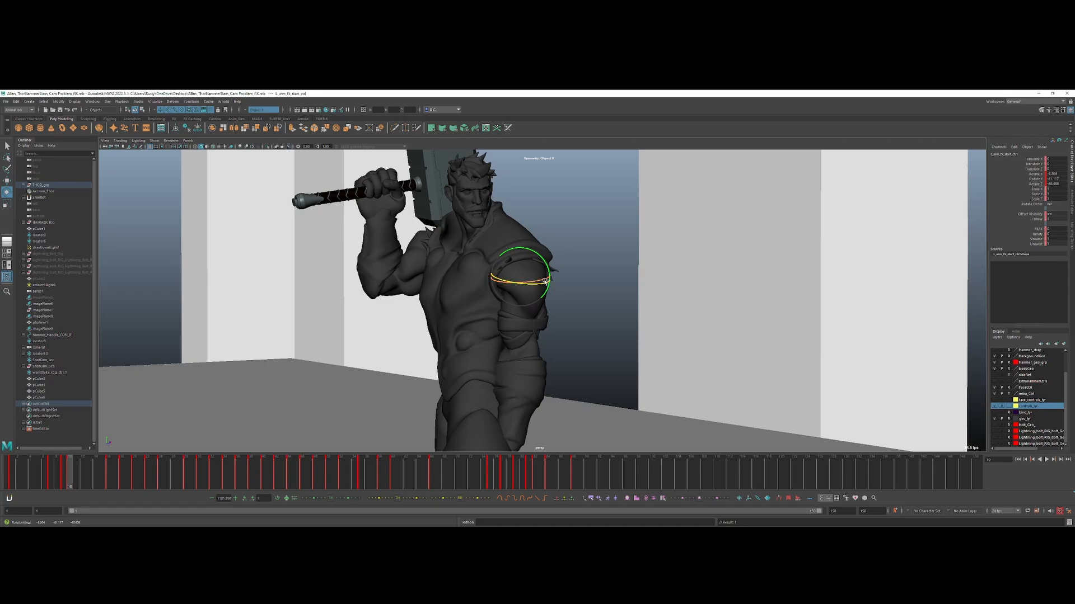
{"action": "left_click_drag", "start_coordinate": [541, 281], "coordinate": [538, 287]}
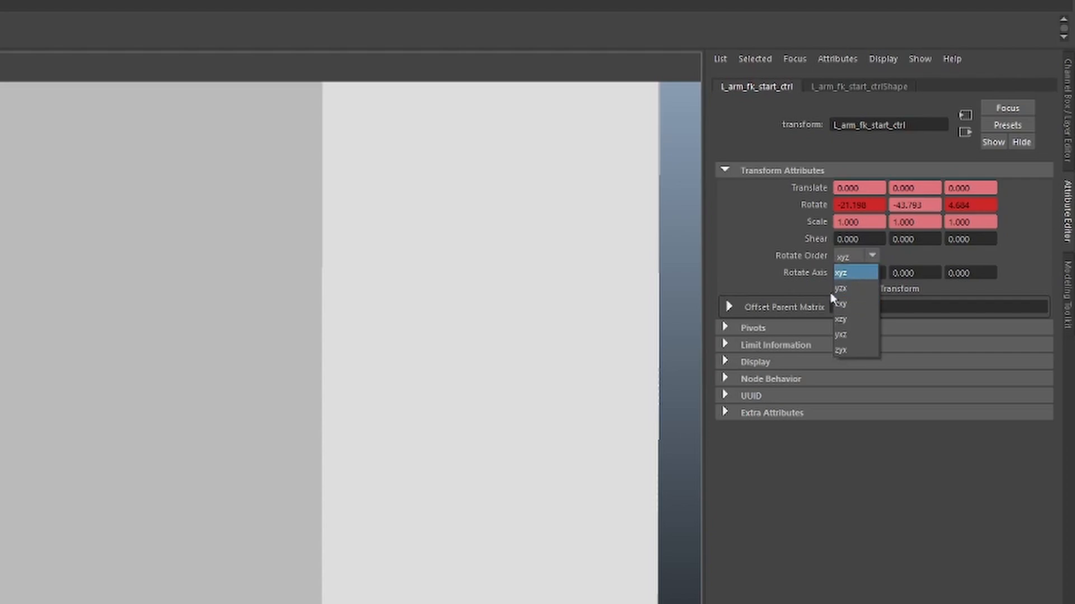
{"action": "mouse_move", "coordinate": [847, 281]}
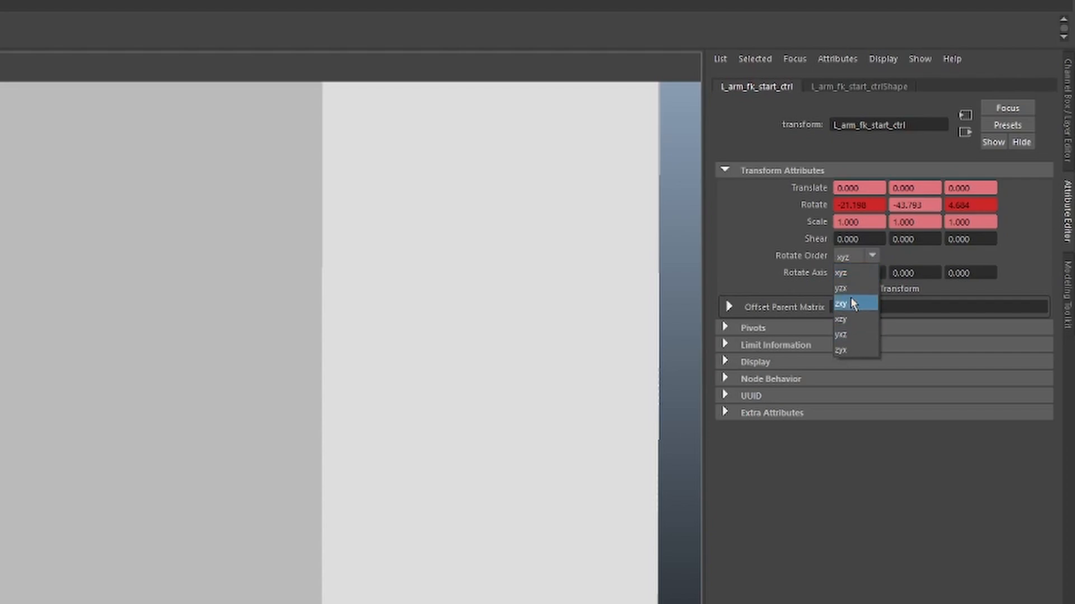
{"action": "mouse_move", "coordinate": [854, 273]}
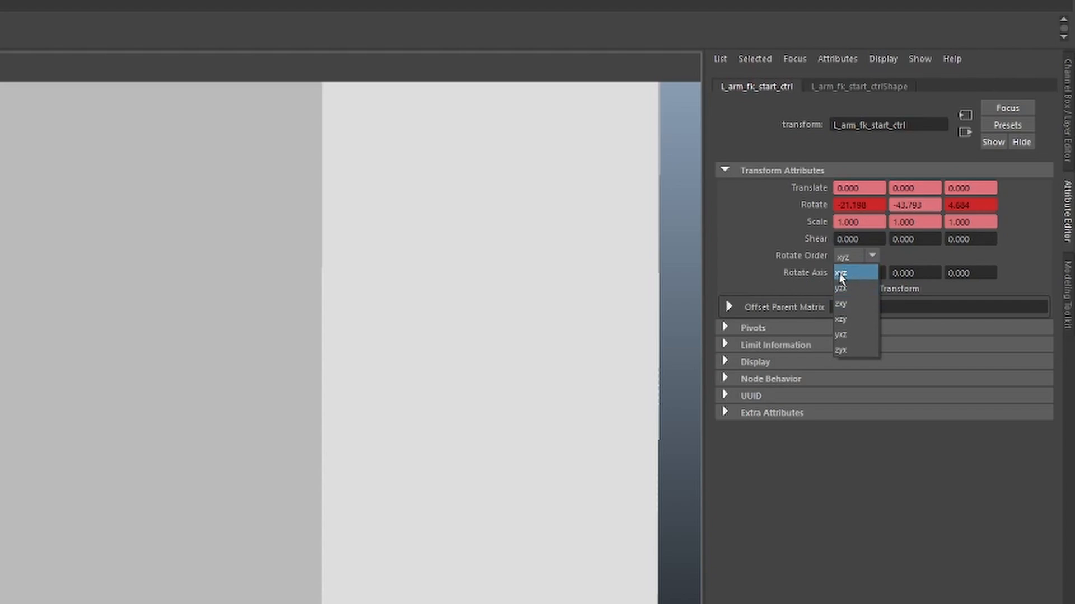
{"action": "mouse_move", "coordinate": [849, 288]}
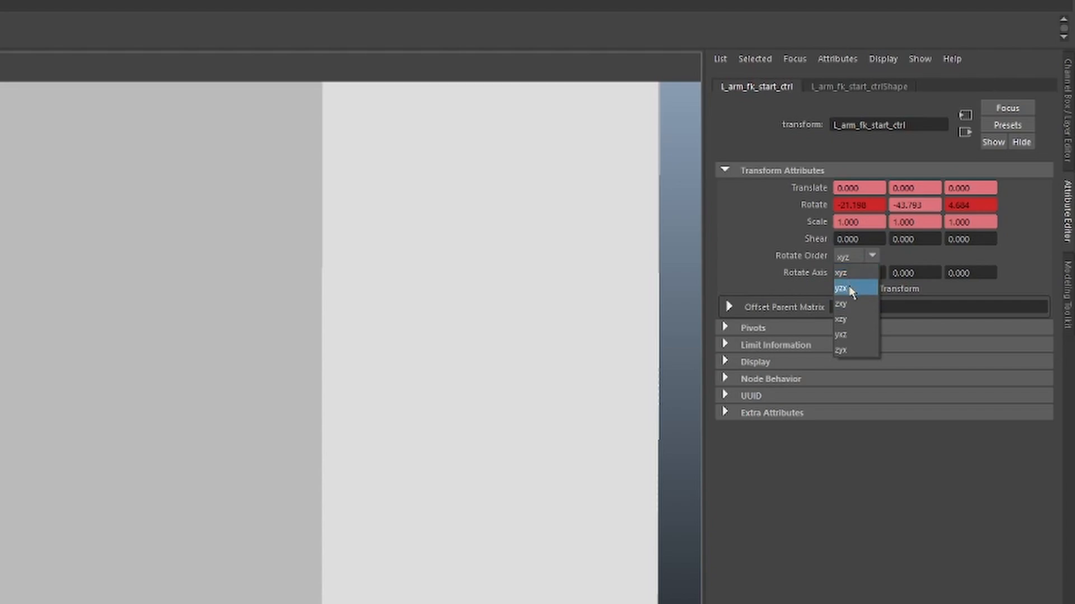
{"action": "mouse_move", "coordinate": [844, 273]}
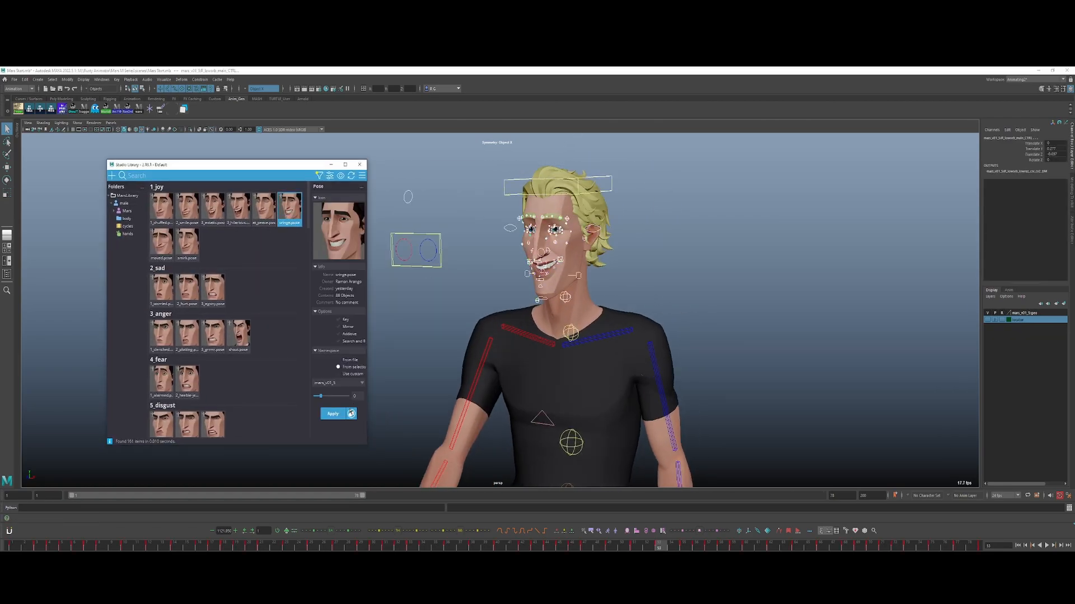
Apply a bent-over body pose from the Studio Library body folder
{"action": "left_click", "coordinate": [236, 203]}
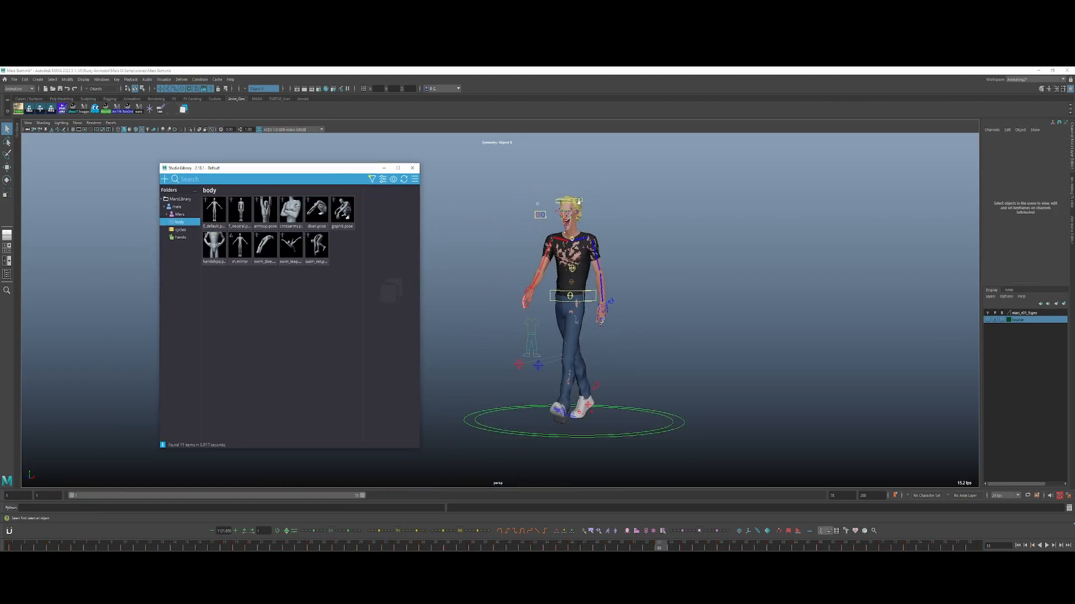
{"action": "left_click", "coordinate": [290, 245]}
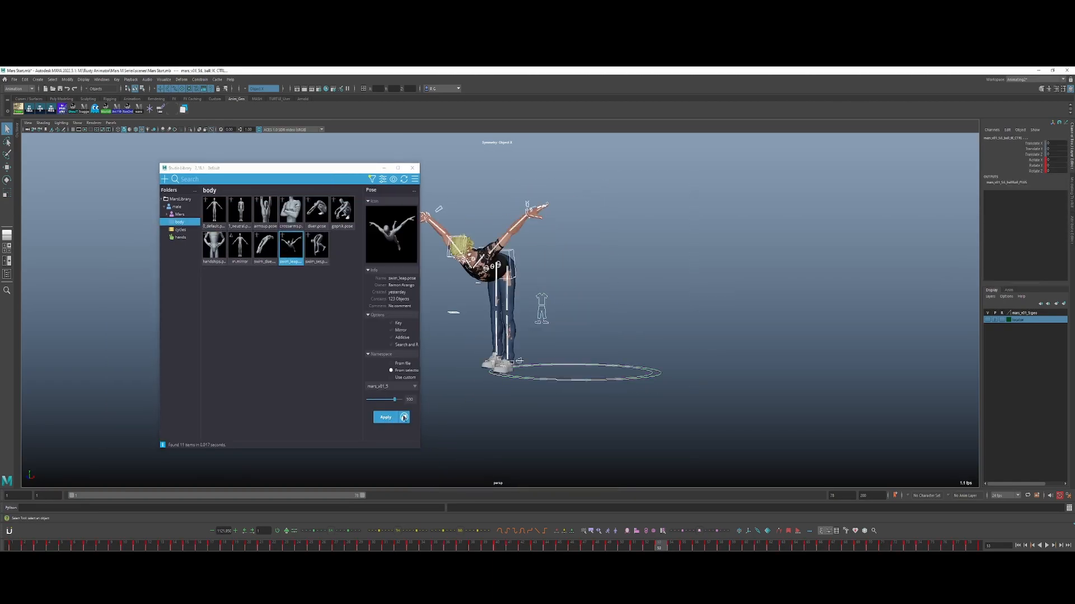
{"action": "left_click", "coordinate": [384, 418]}
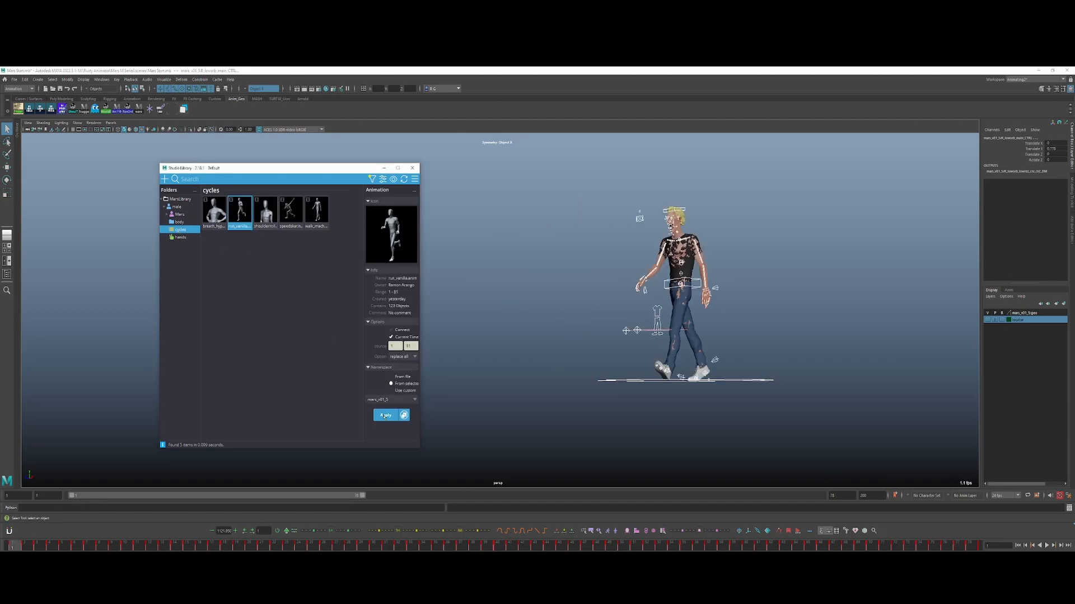
Apply the running cycle animation with the character namespace set
{"action": "left_click", "coordinate": [384, 414]}
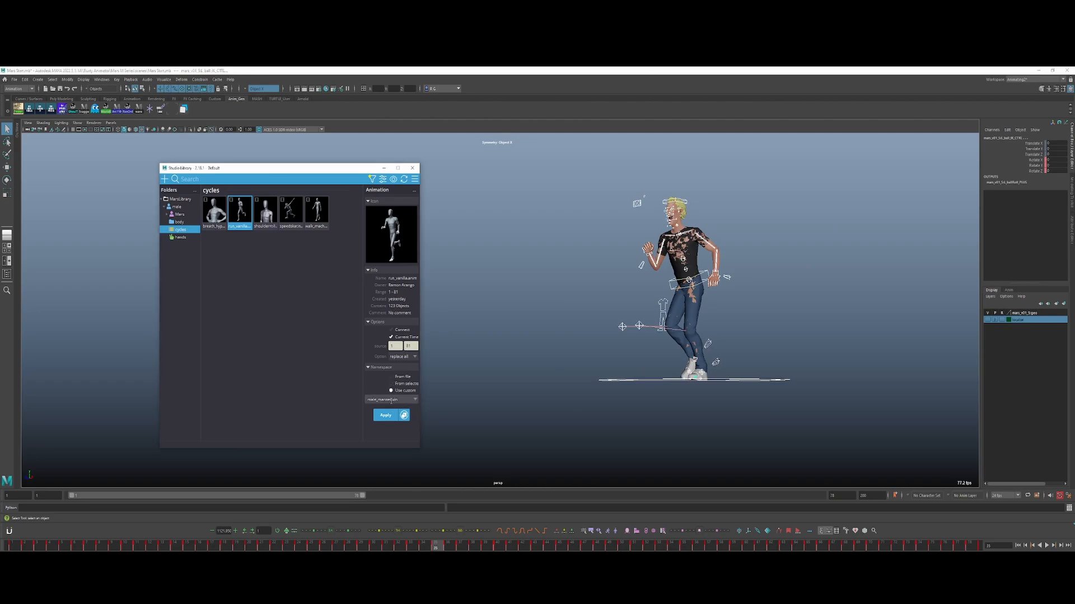
{"action": "left_click", "coordinate": [385, 414]}
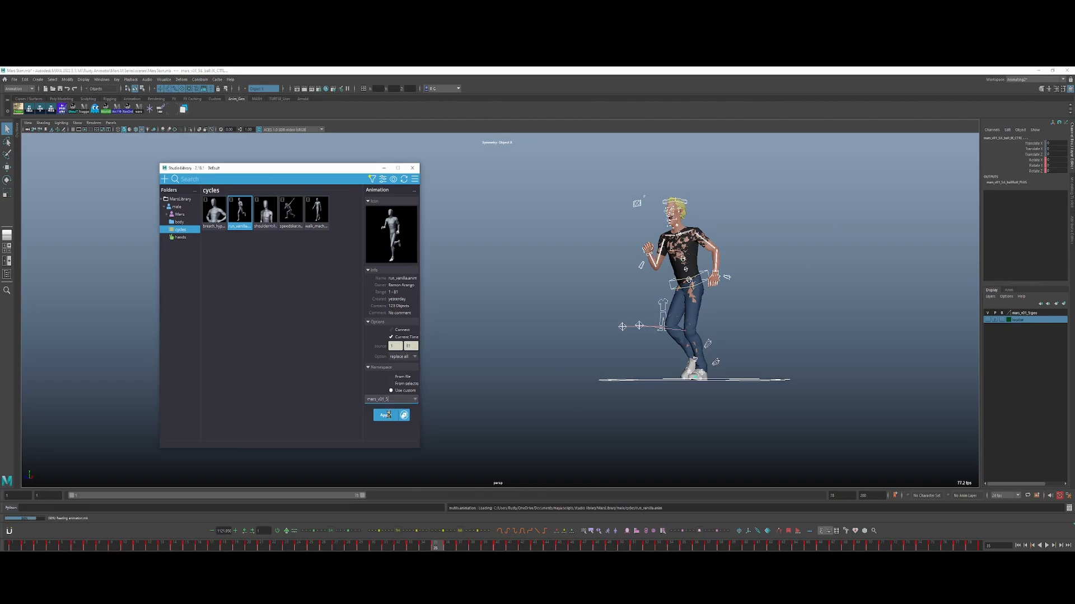
{"action": "left_click", "coordinate": [386, 414]}
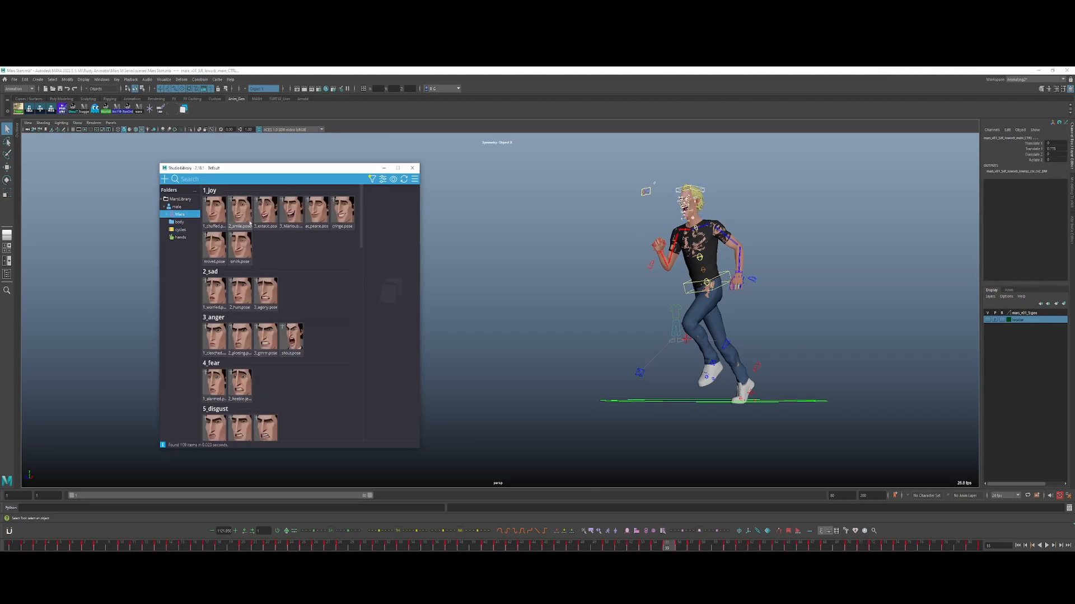
Pick a relaxed hand pose from the Studio Library hands folder
{"action": "left_click", "coordinate": [240, 339]}
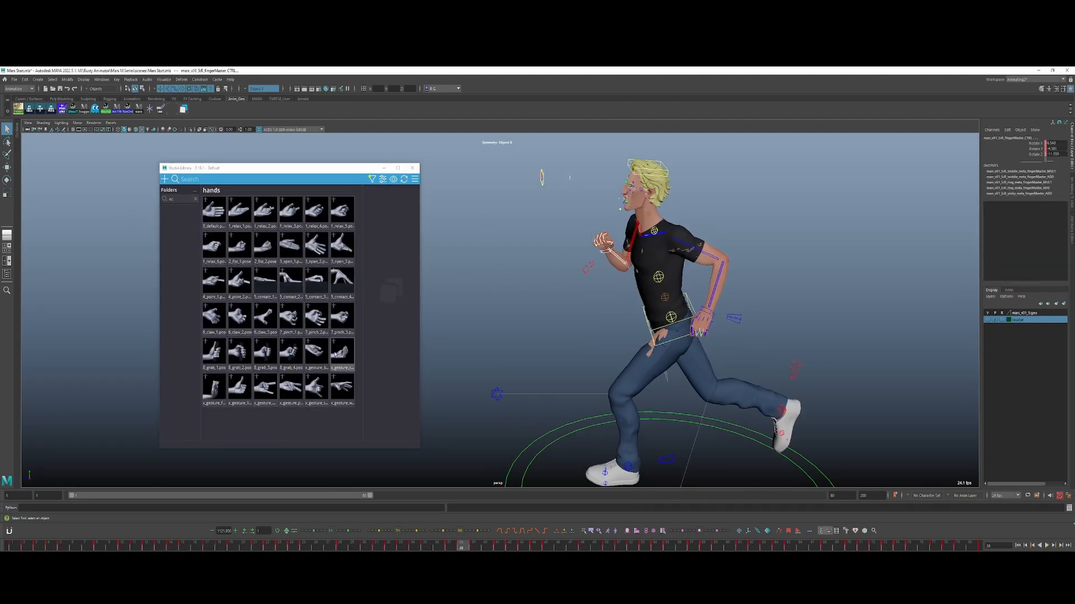
{"action": "left_click", "coordinate": [342, 210]}
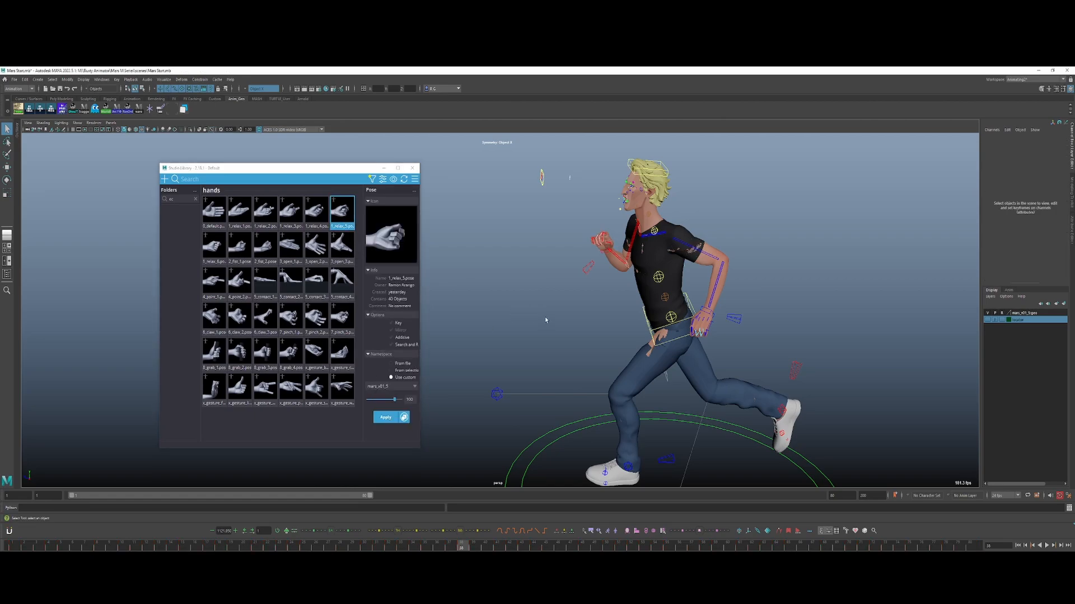
{"action": "left_click", "coordinate": [264, 315]}
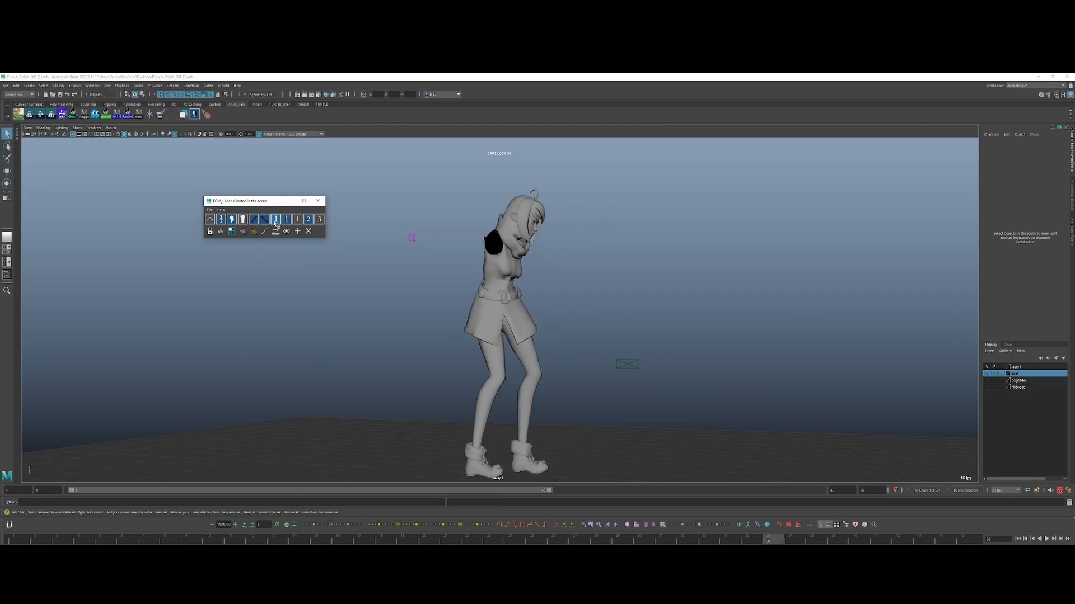
Hide everything but the neck area in FCM Hider, then tilt the neck control
{"action": "left_click", "coordinate": [276, 218]}
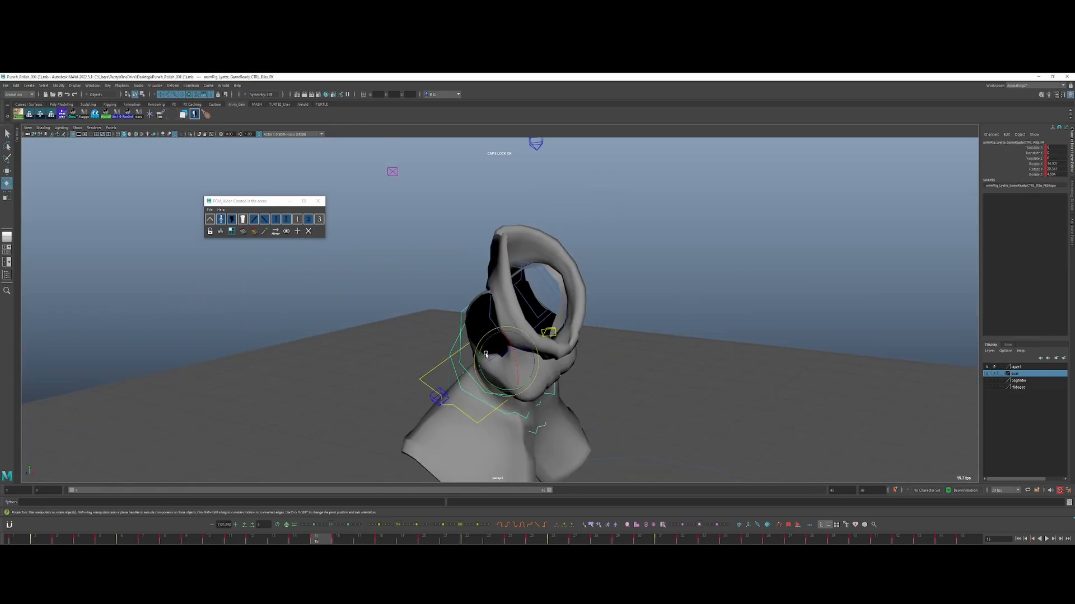
{"action": "left_click_drag", "start_coordinate": [487, 354], "coordinate": [512, 351]}
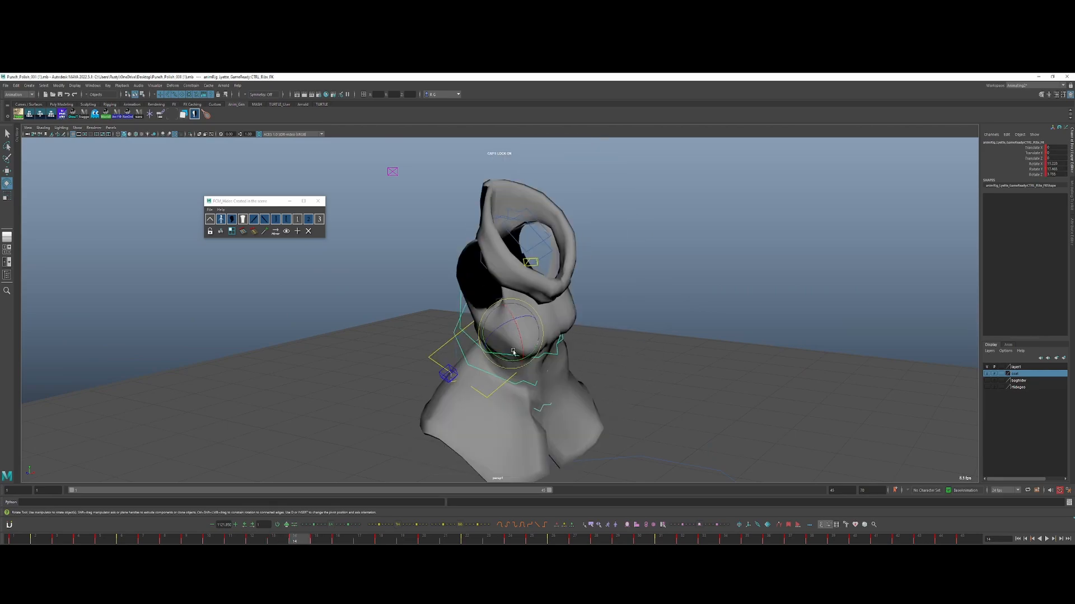